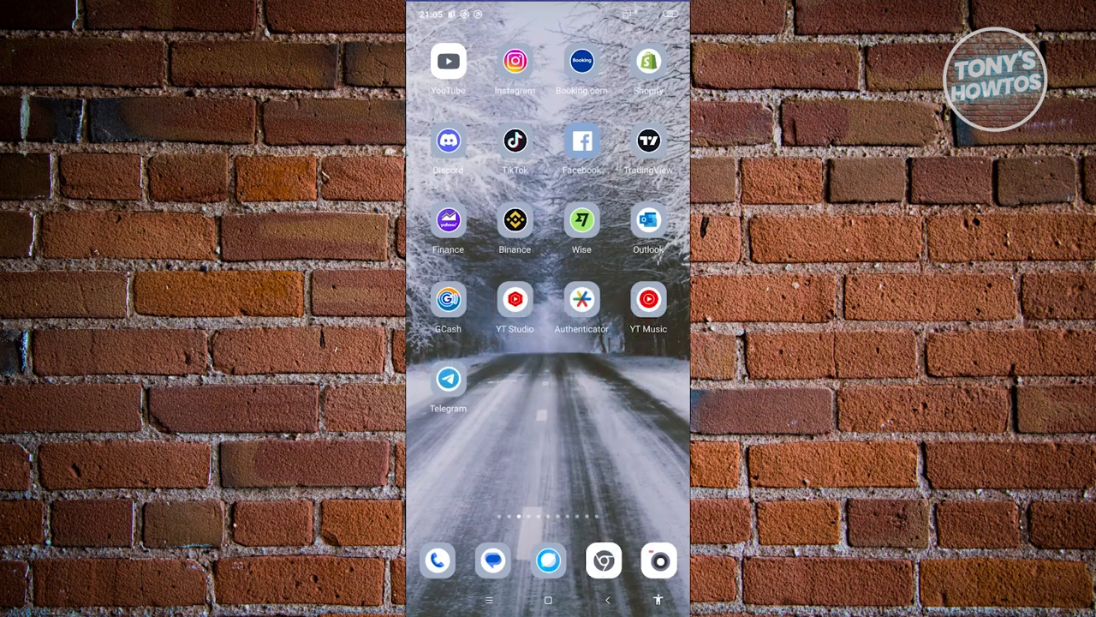
- Launch the Facebook app from the phone's home screen
{"action": "left_click", "coordinate": [582, 140]}
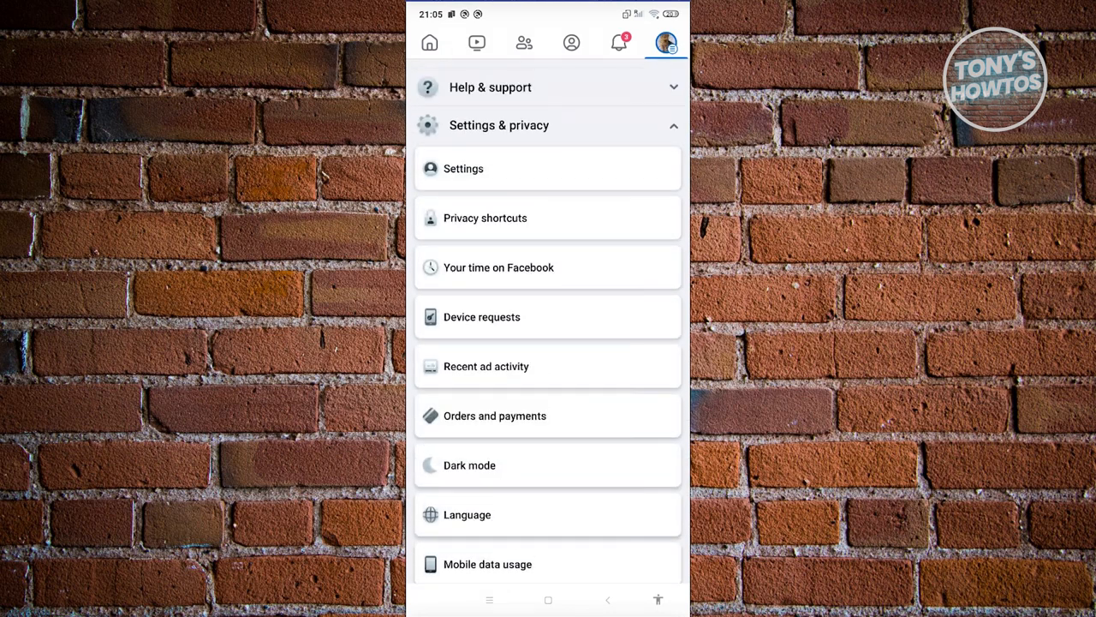
- Go to Settings, scroll to Preferences and enter the Navigation bar shortcuts settings
{"action": "left_click", "coordinate": [462, 168]}
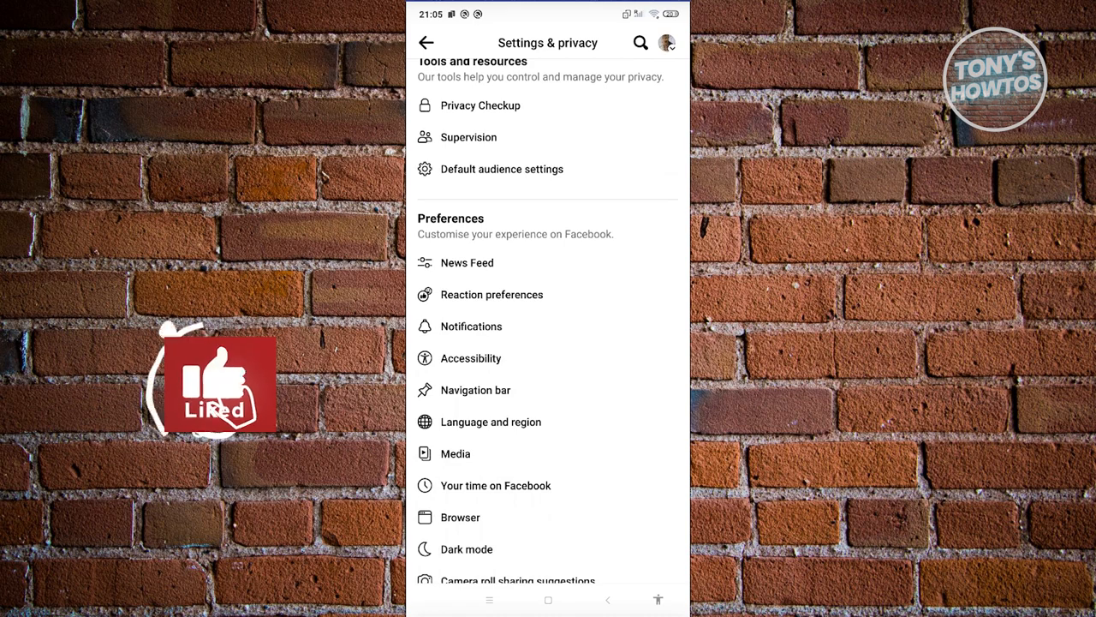
{"action": "scroll", "scroll_direction": "up", "scroll_amount": 3}
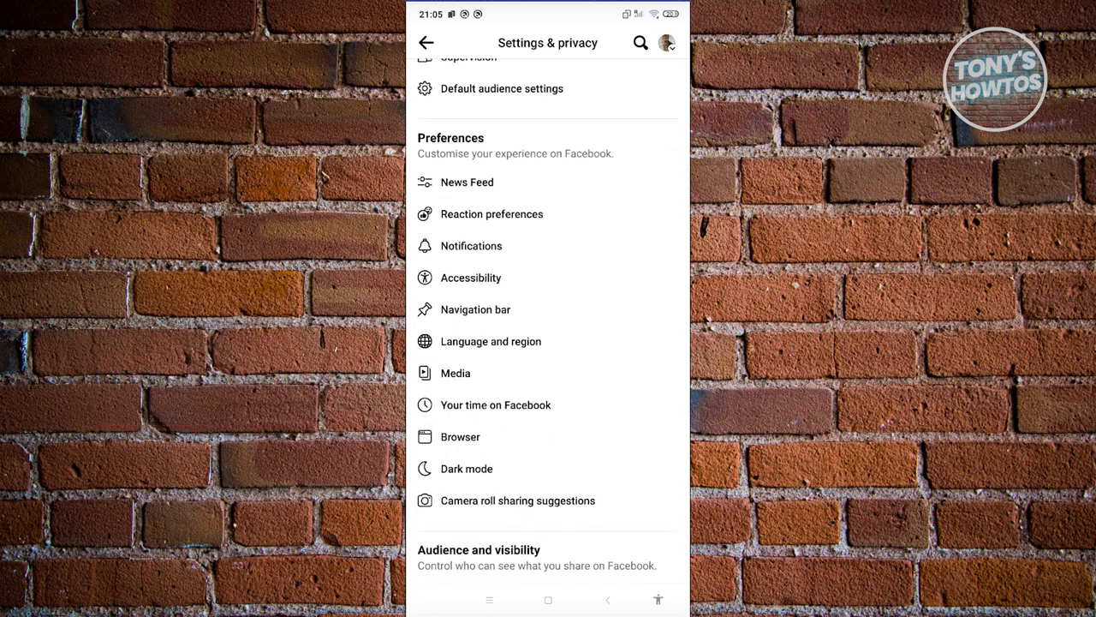
{"action": "left_click", "coordinate": [476, 308]}
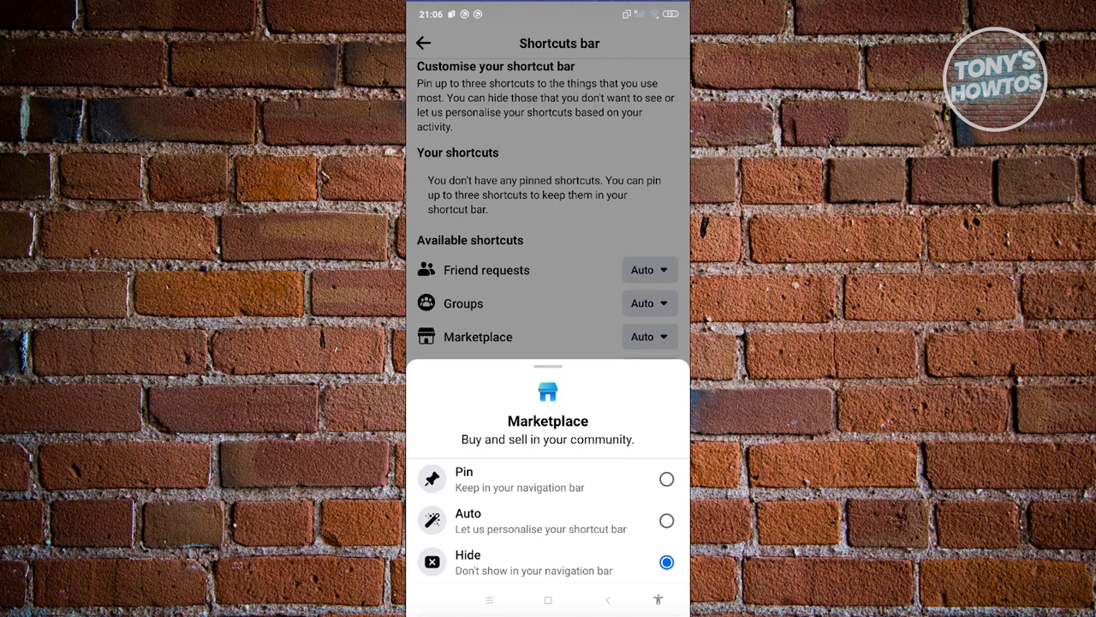
- Choose Pin for Marketplace so it joins Your shortcuts with a 'Marketplace pinned' toast
{"action": "left_click", "coordinate": [667, 480]}
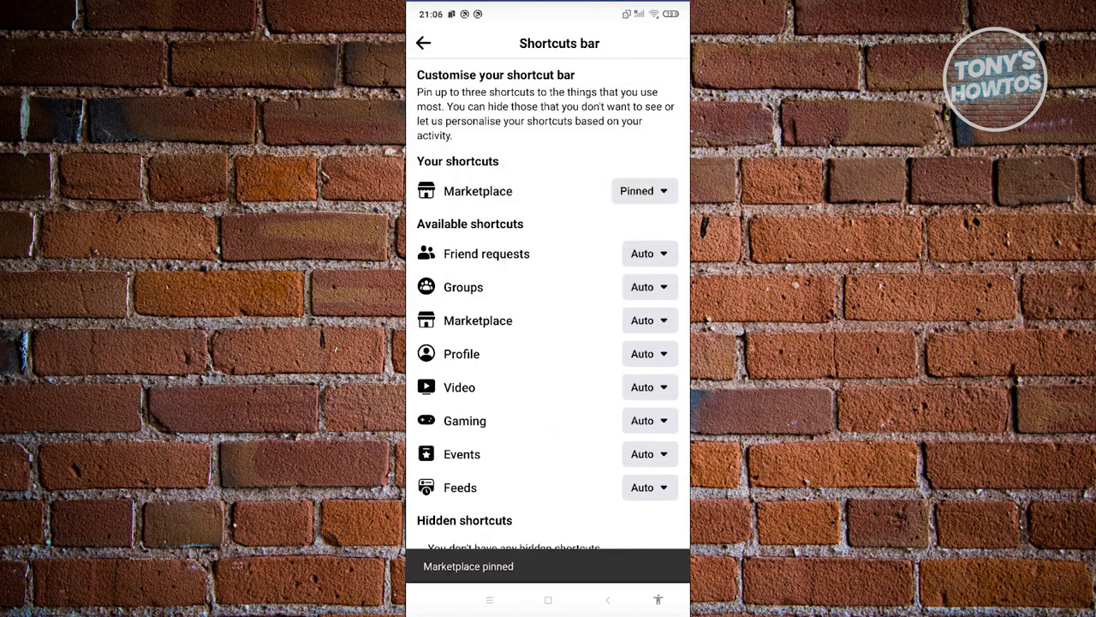